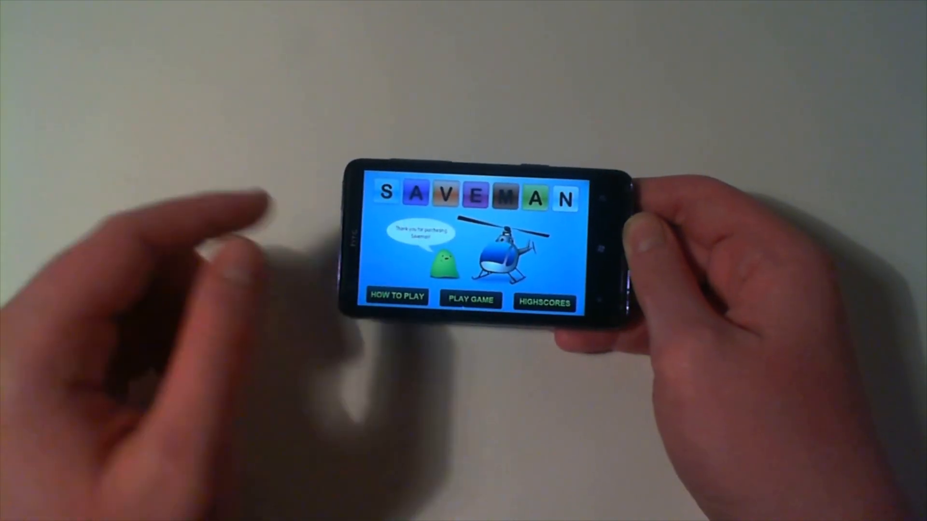
Bring up Saveman's high scores table from the main menu
{"action": "left_click", "coordinate": [543, 302]}
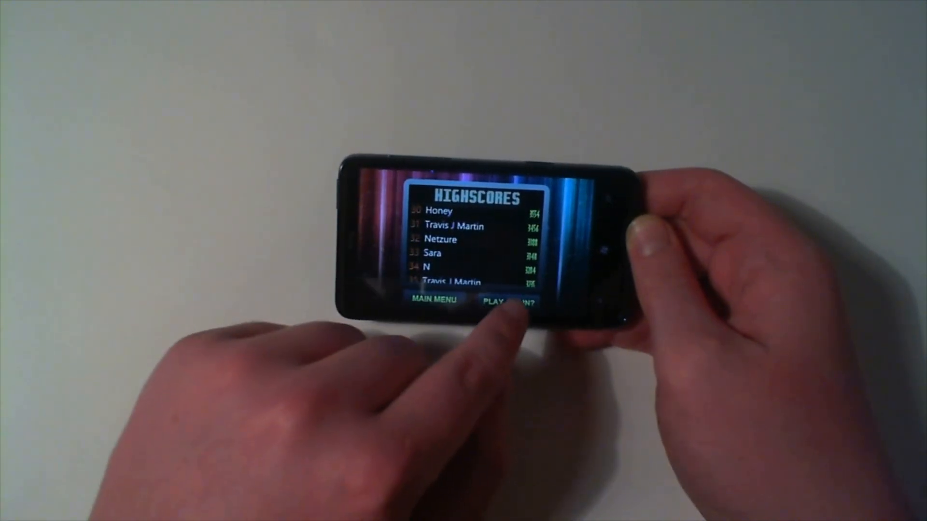
Start a new Saveman round via Play Again and submit the first spelled word
{"action": "left_click", "coordinate": [507, 302]}
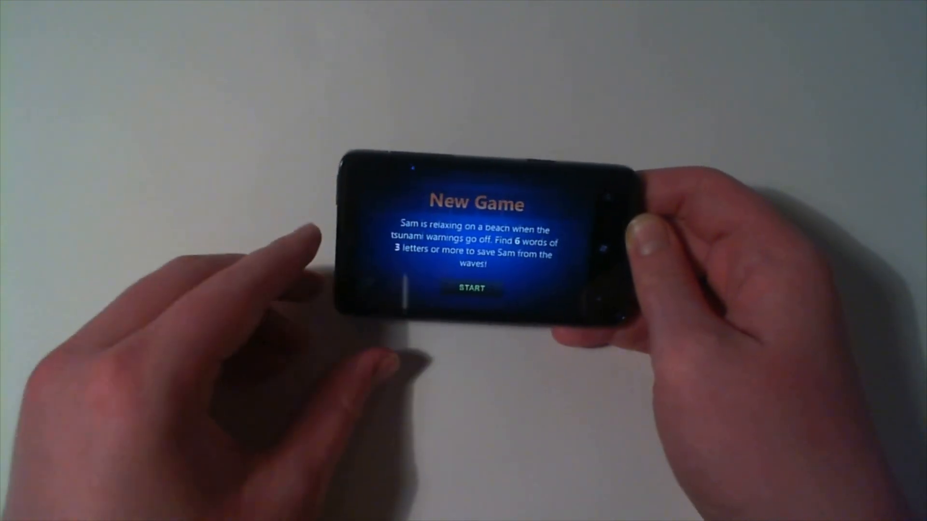
{"action": "left_click", "coordinate": [471, 288]}
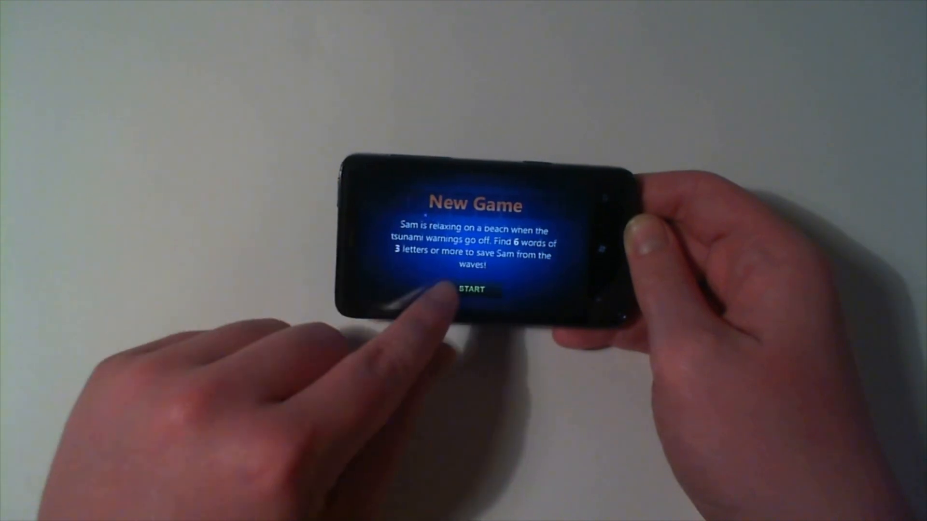
{"action": "left_click", "coordinate": [467, 289]}
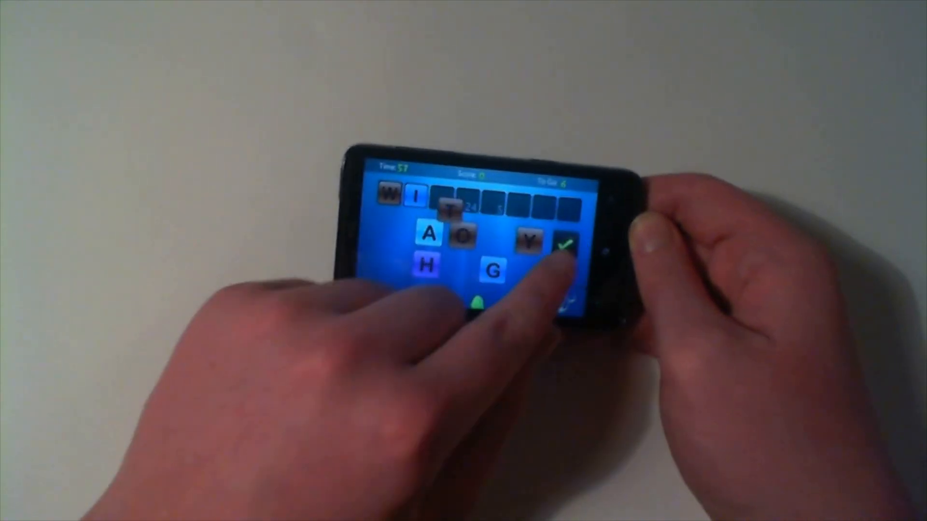
{"action": "left_click", "coordinate": [492, 270]}
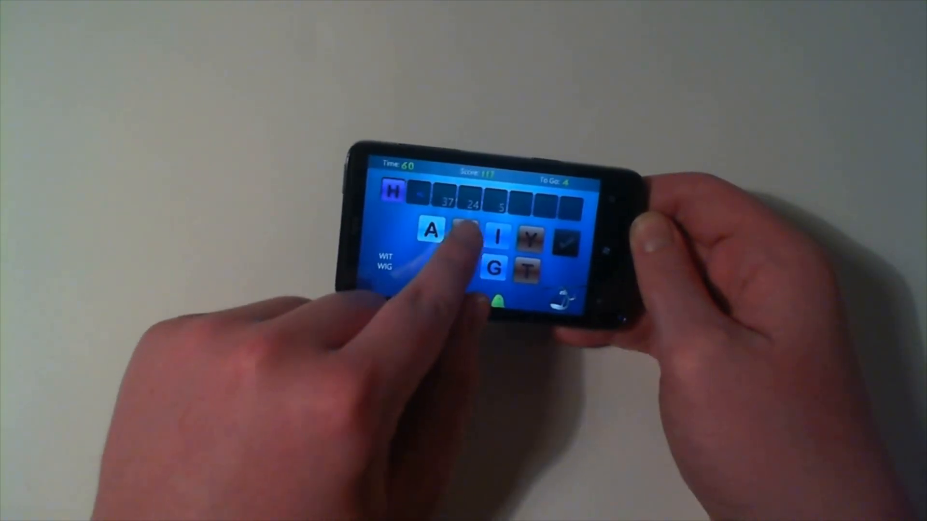
Spell the remaining words from the letter tiles, including WIT, WIG, HOT, GOT, WAIT and HAT
{"action": "left_click", "coordinate": [565, 239]}
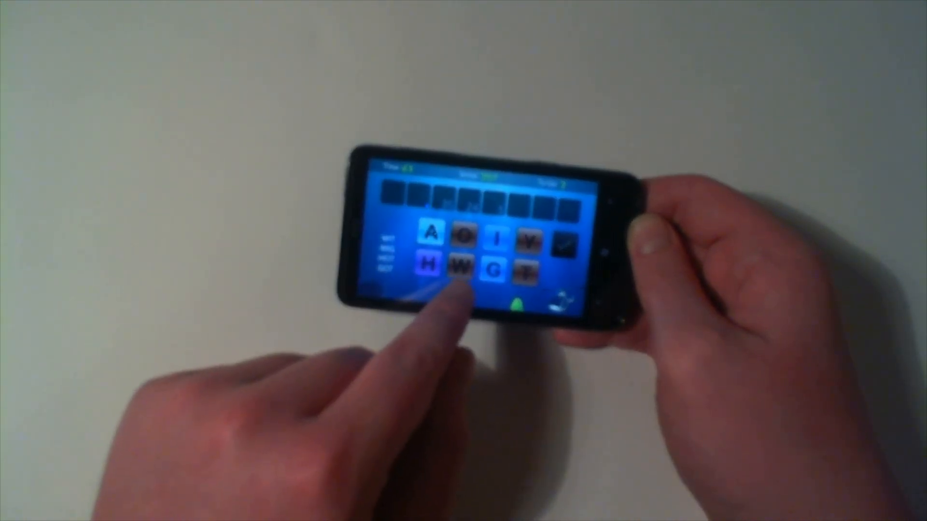
{"action": "left_click", "coordinate": [520, 273]}
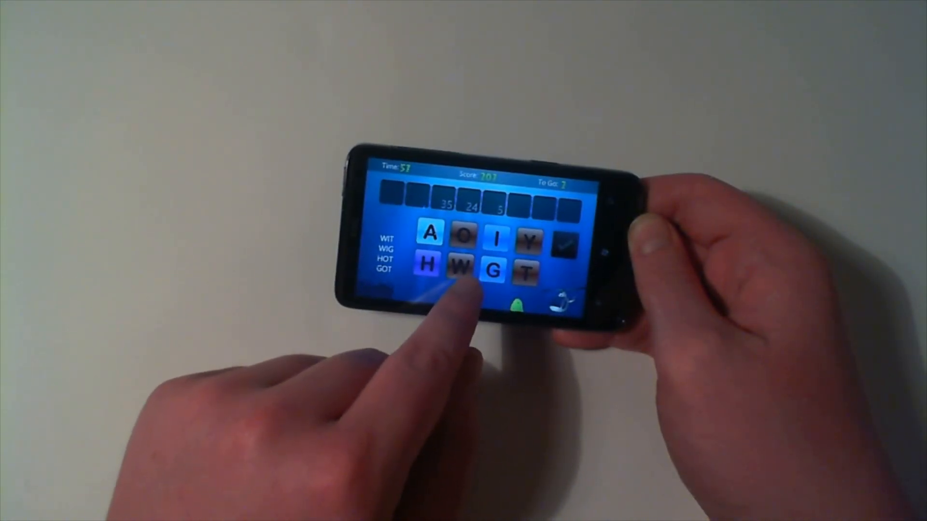
{"action": "left_click", "coordinate": [498, 240]}
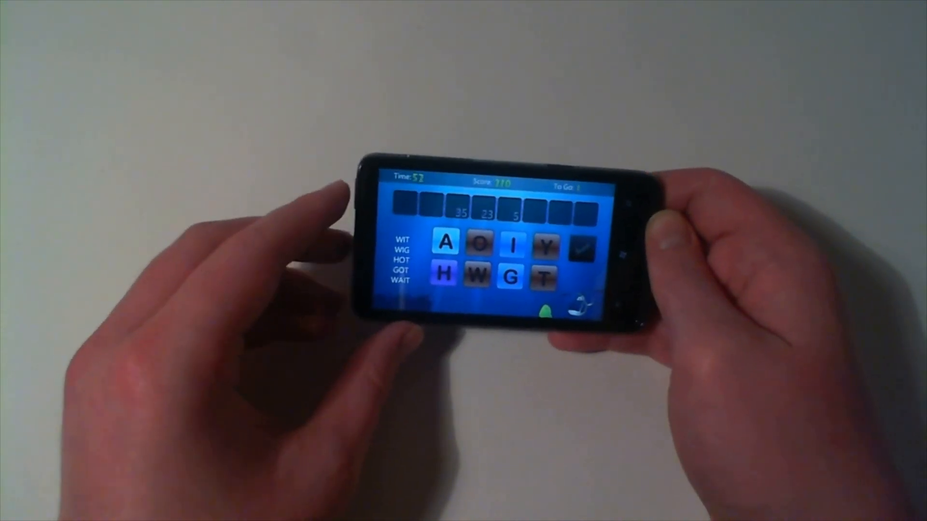
{"action": "left_click", "coordinate": [538, 278]}
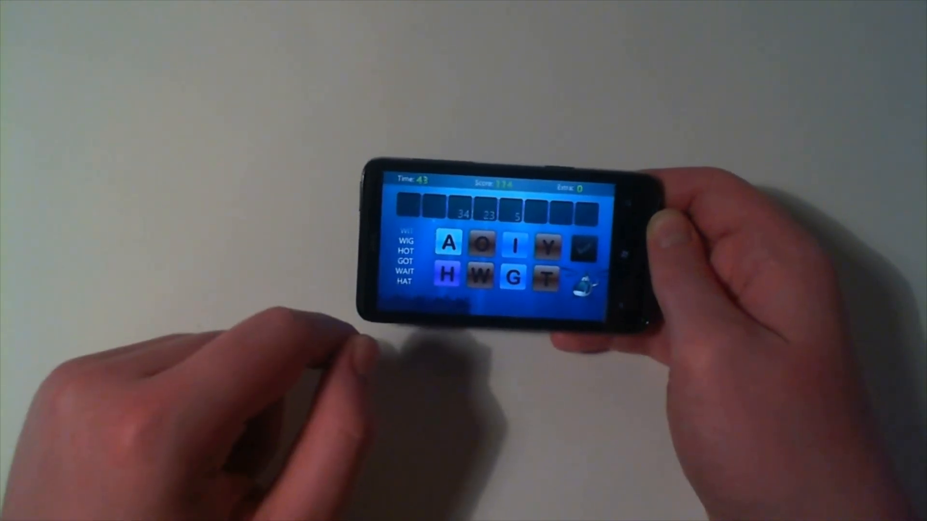
{"action": "left_click", "coordinate": [543, 276]}
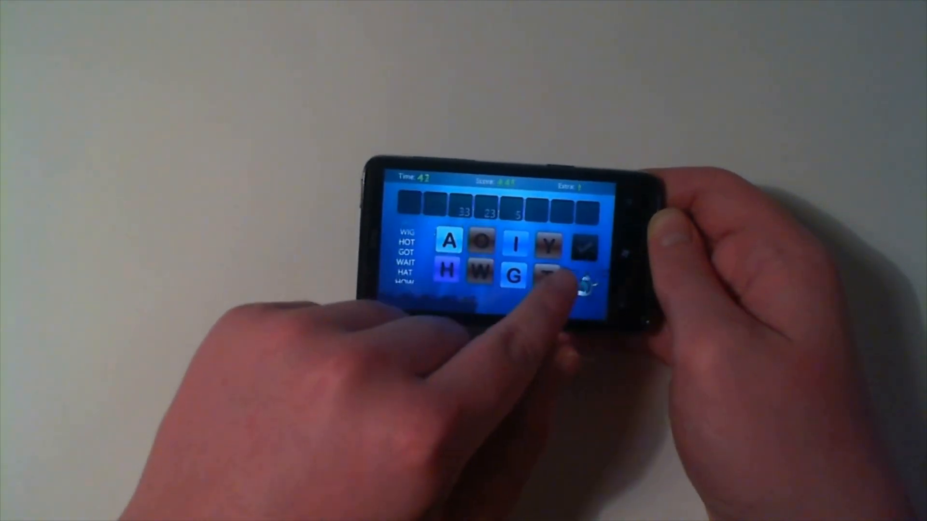
{"action": "left_click", "coordinate": [544, 277]}
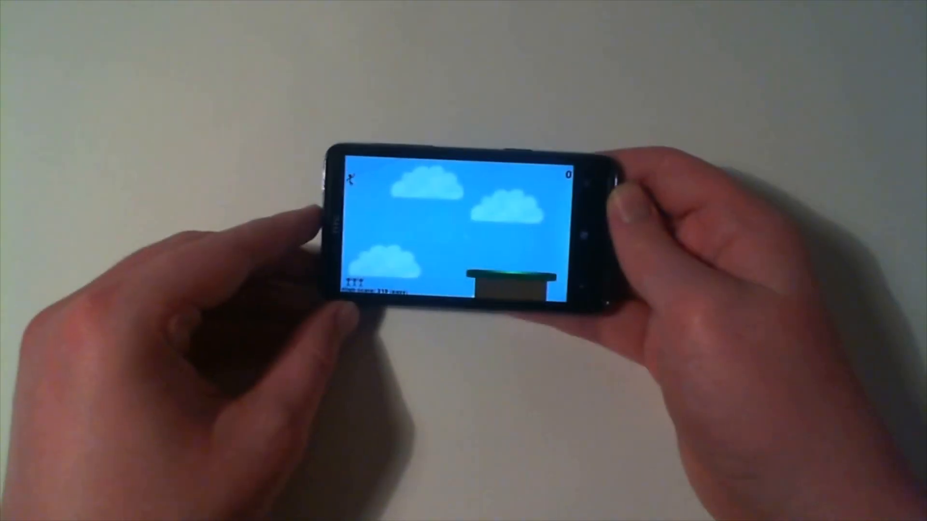
Launch the stick figure onto the platform through Level 1, retrying after misses
{"action": "left_click", "coordinate": [390, 254]}
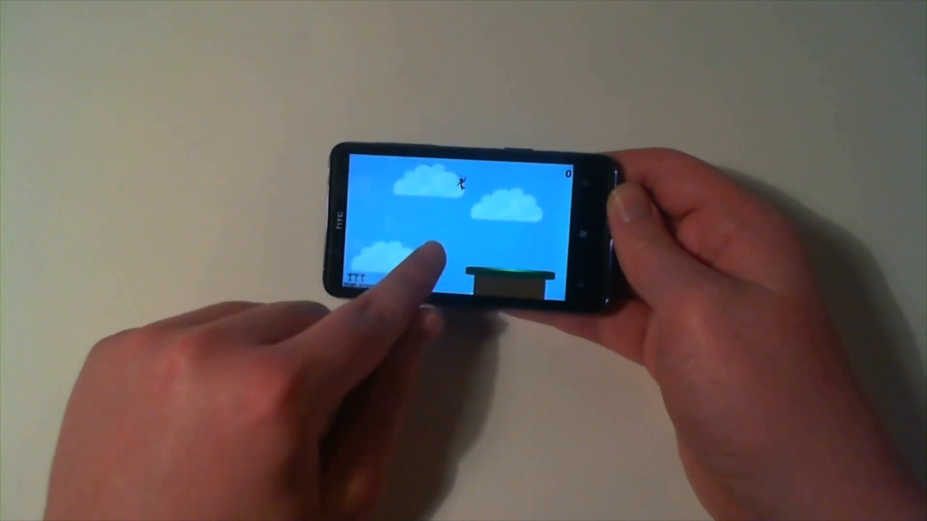
{"action": "left_click", "coordinate": [426, 254]}
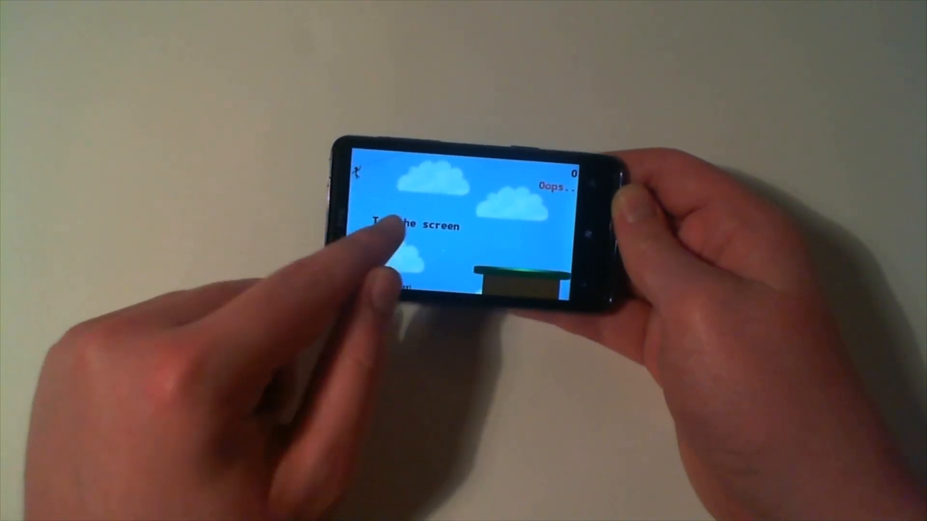
{"action": "left_click", "coordinate": [390, 236]}
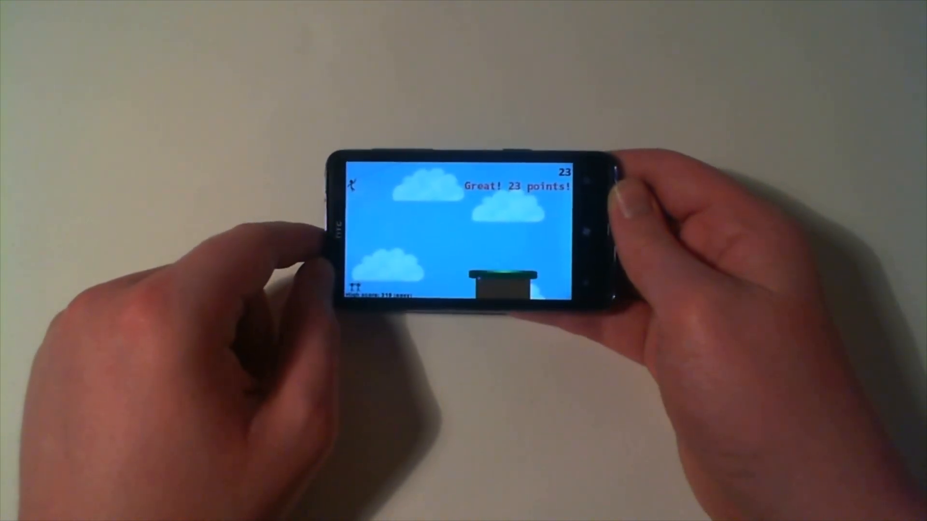
{"action": "left_click", "coordinate": [396, 260]}
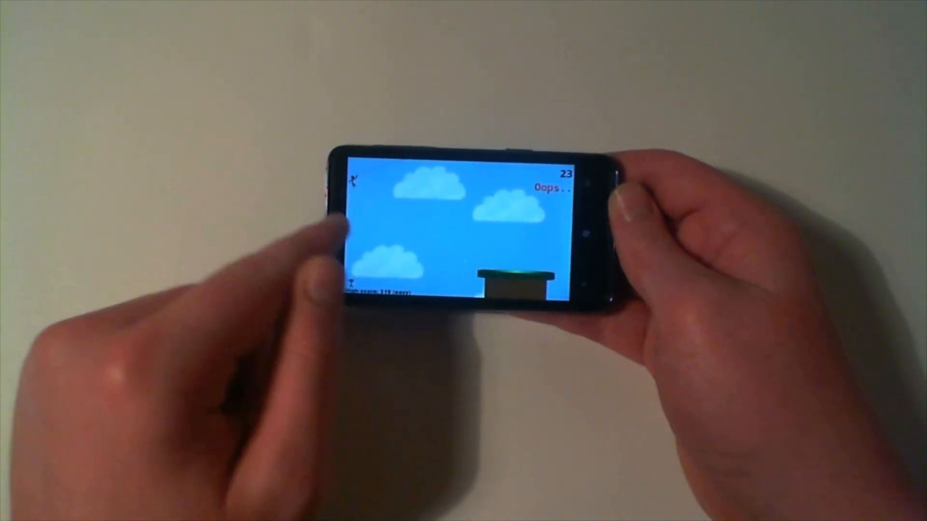
{"action": "left_click", "coordinate": [367, 248]}
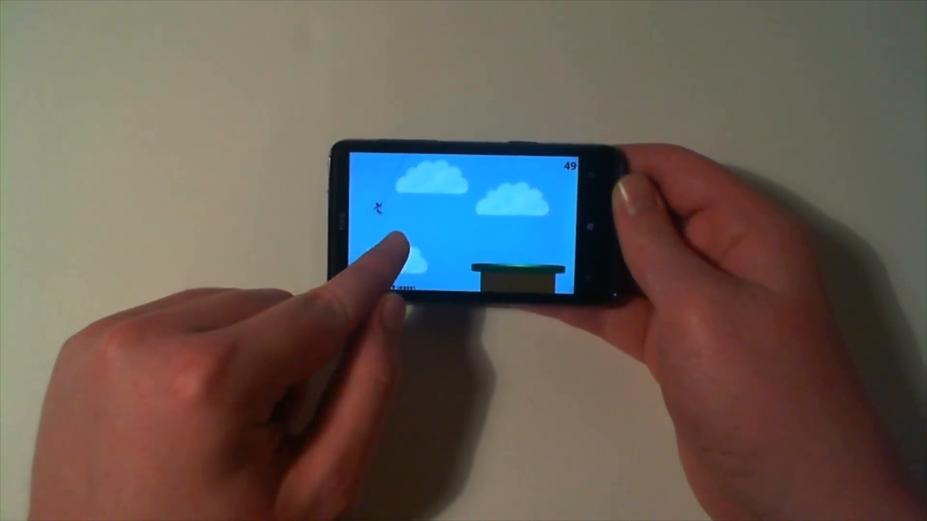
{"action": "left_click", "coordinate": [393, 248]}
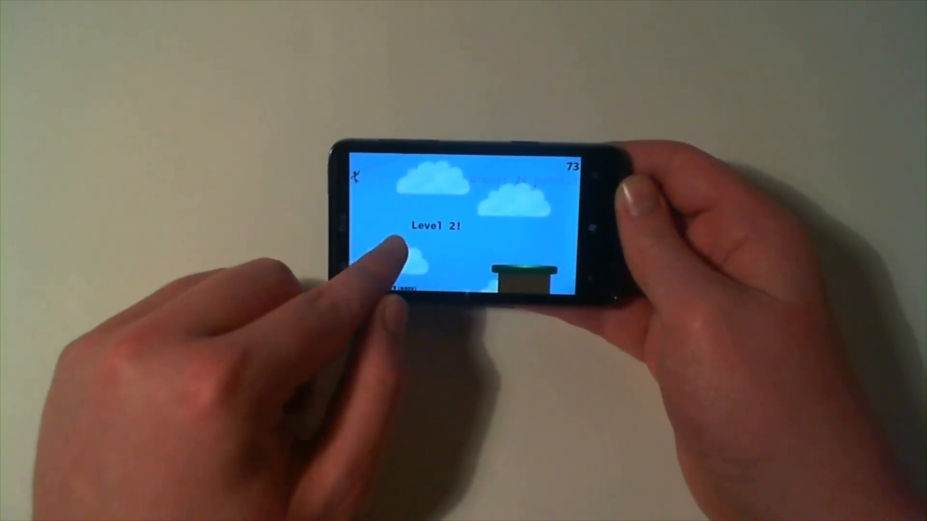
Continue landing jumps in Level 2, reaching a score of 108
{"action": "left_click", "coordinate": [384, 249]}
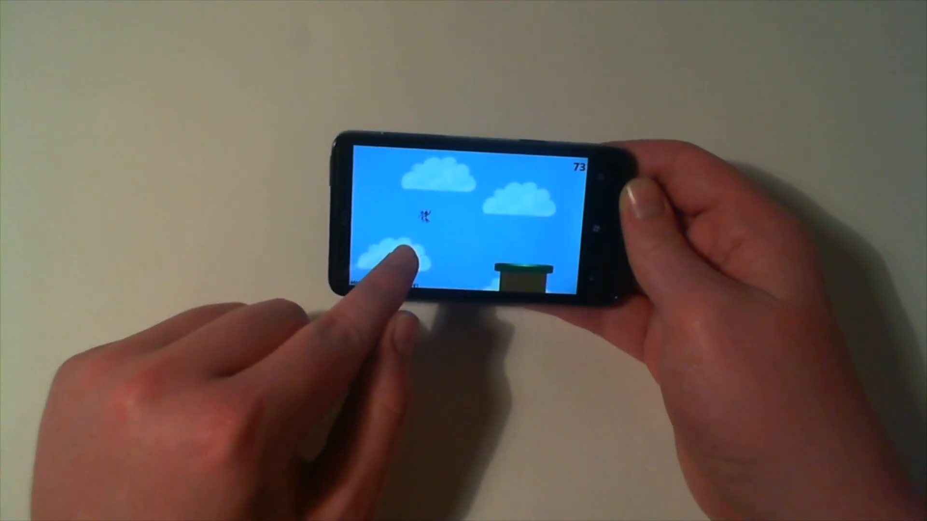
{"action": "left_click", "coordinate": [399, 259]}
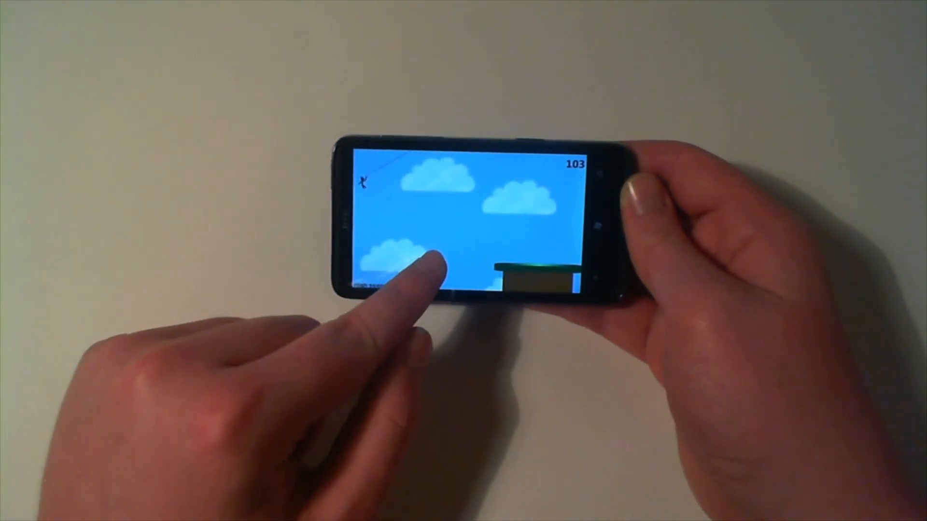
{"action": "left_click", "coordinate": [420, 272]}
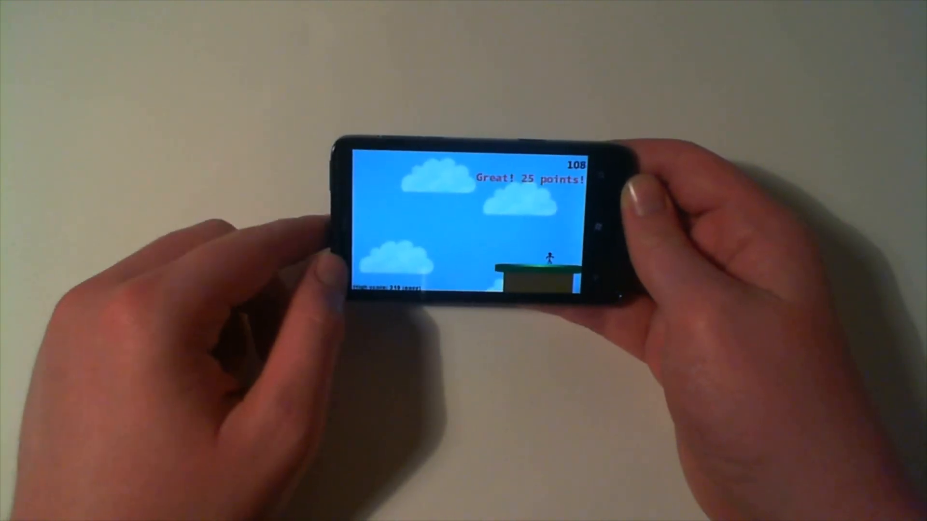
{"action": "left_click", "coordinate": [384, 254]}
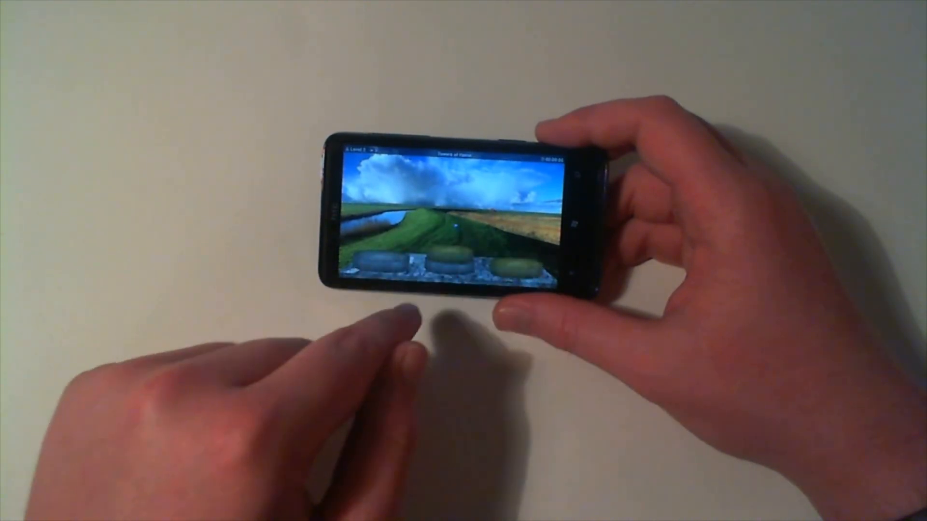
Move a first disc onto another peg in the Hanoi level
{"action": "left_click", "coordinate": [440, 269]}
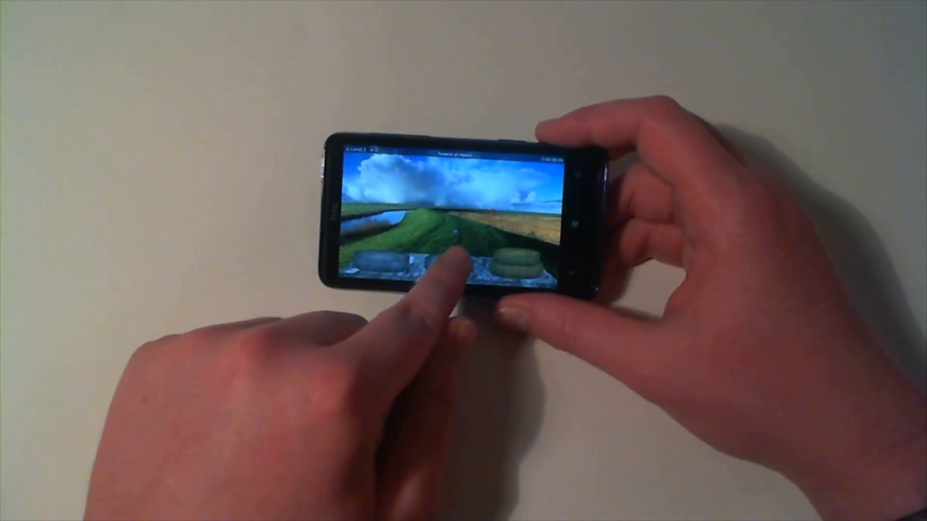